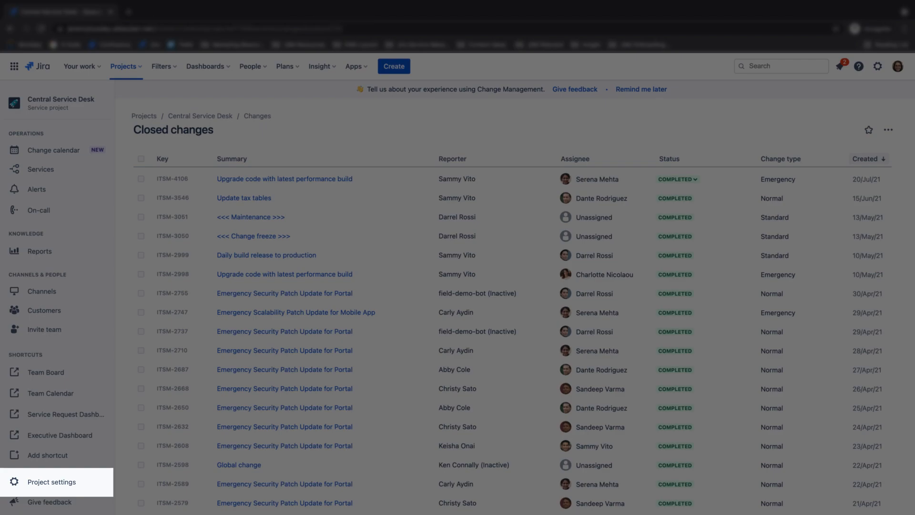
From Project settings > Workflows, start editing the Change Management workflow
click(52, 481)
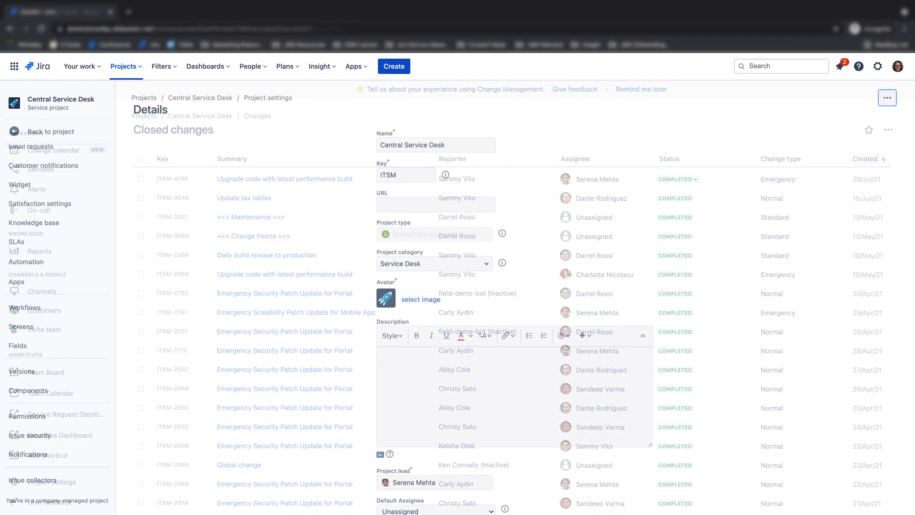
click(25, 308)
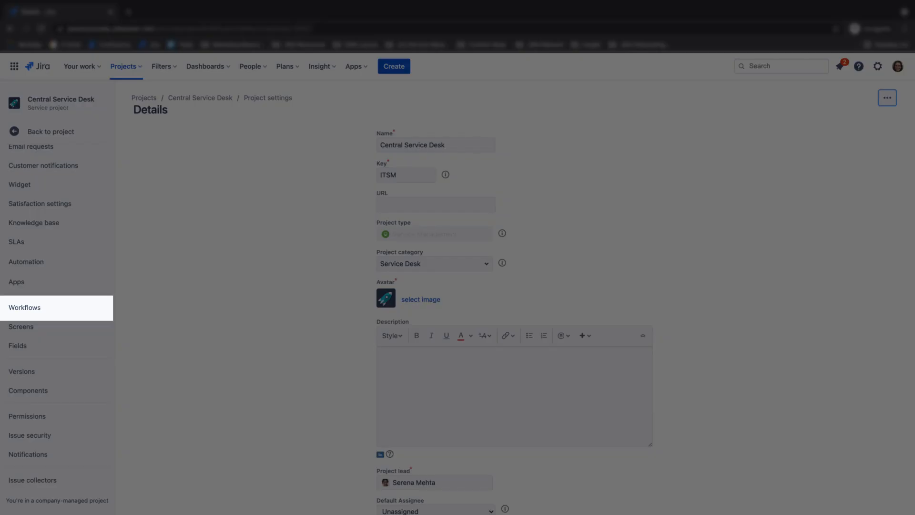
click(25, 307)
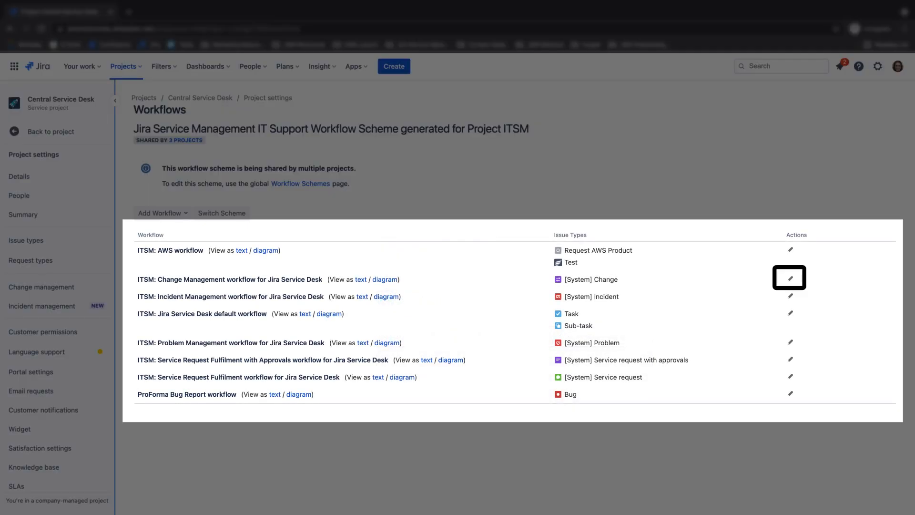
click(789, 277)
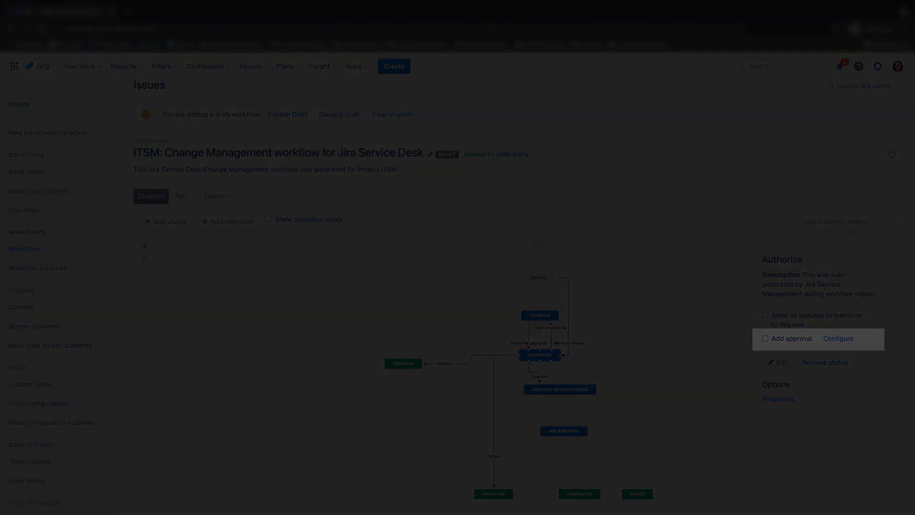
Add an approval to the Authorize status and view the approver-source fields
click(838, 338)
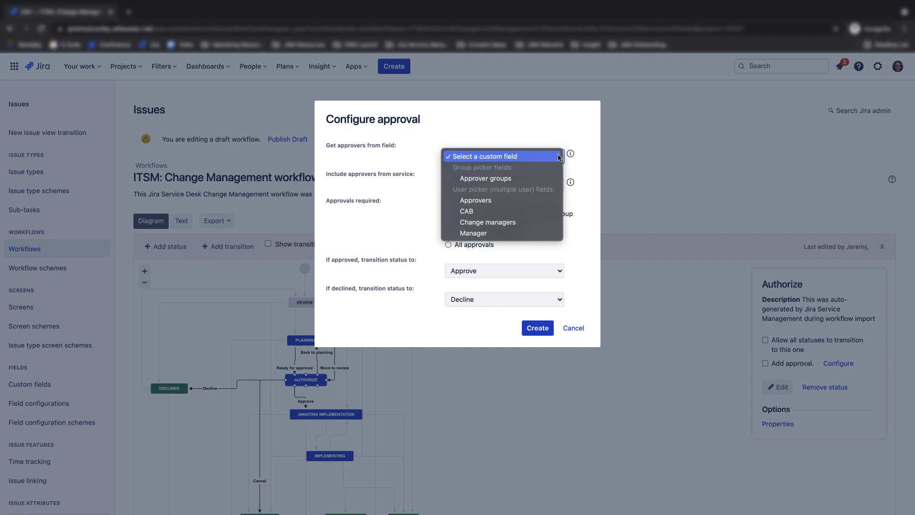
Take approvers from Approver groups, require 2 approvals per group, with Approve/Decline transitions
click(486, 179)
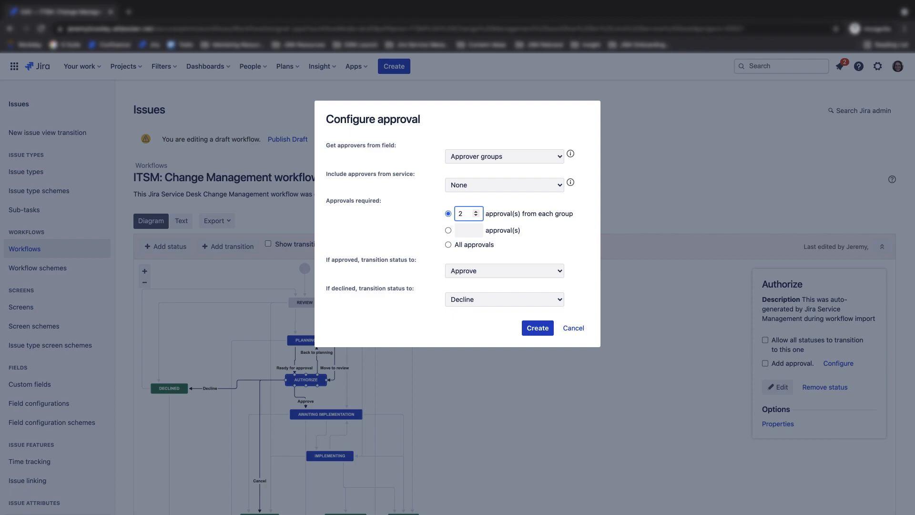
click(503, 270)
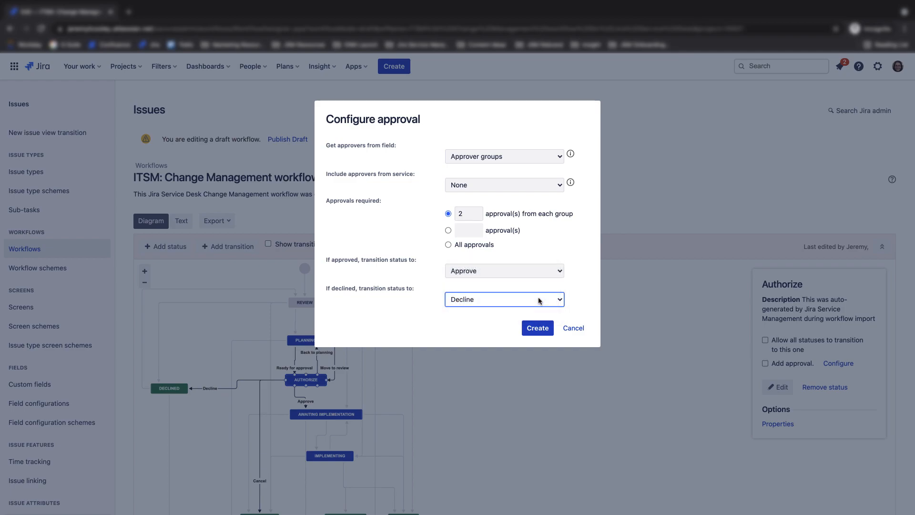
click(536, 327)
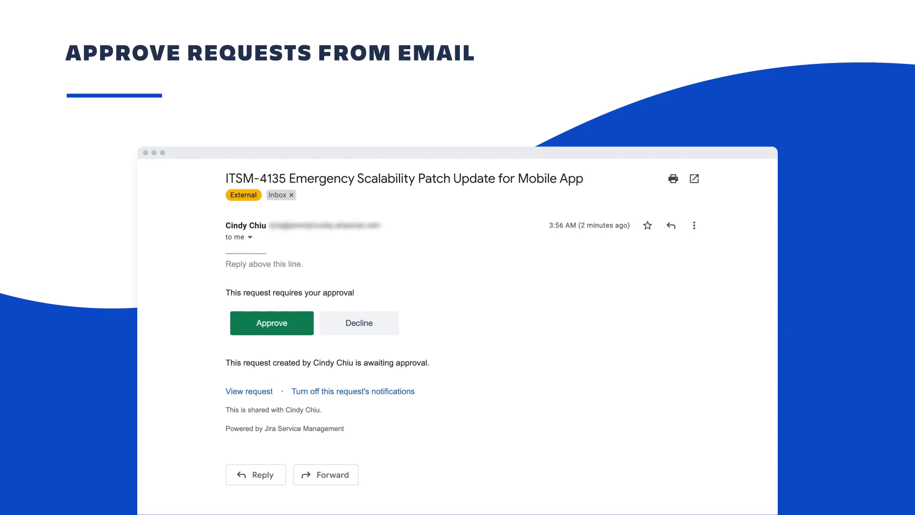
click(272, 323)
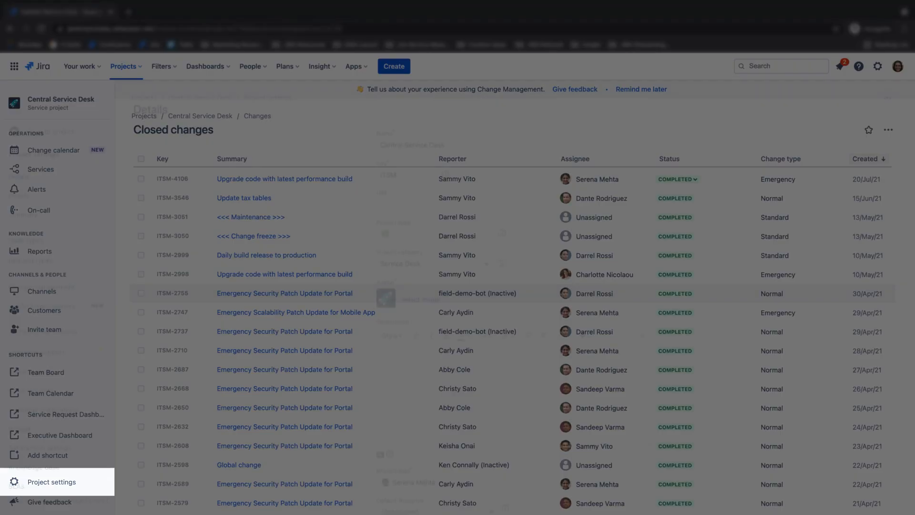
In Customer notifications, verify the Approval required notification is toggled on
click(51, 482)
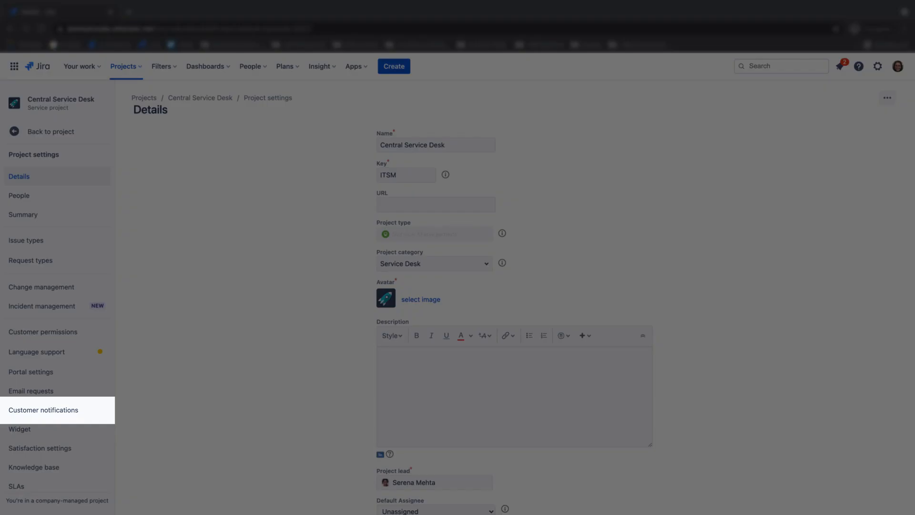
click(43, 409)
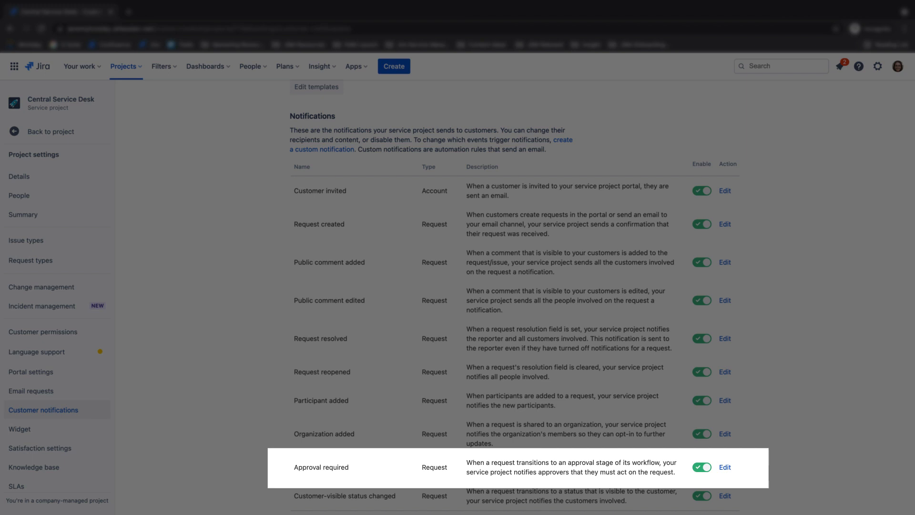
click(724, 467)
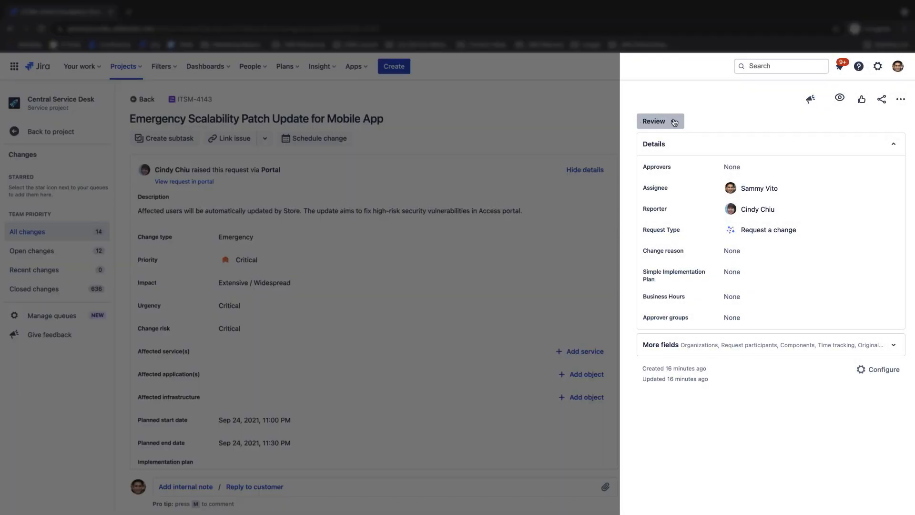
Transition request ITSM-4143 from Review to Authorize to request approval
click(656, 121)
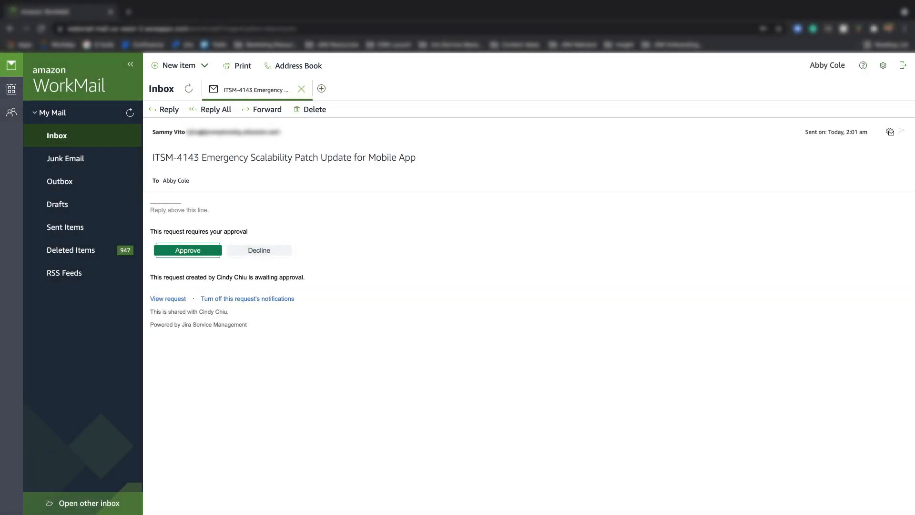
Approve ITSM-4143 directly from its approval email in WorkMail
click(168, 298)
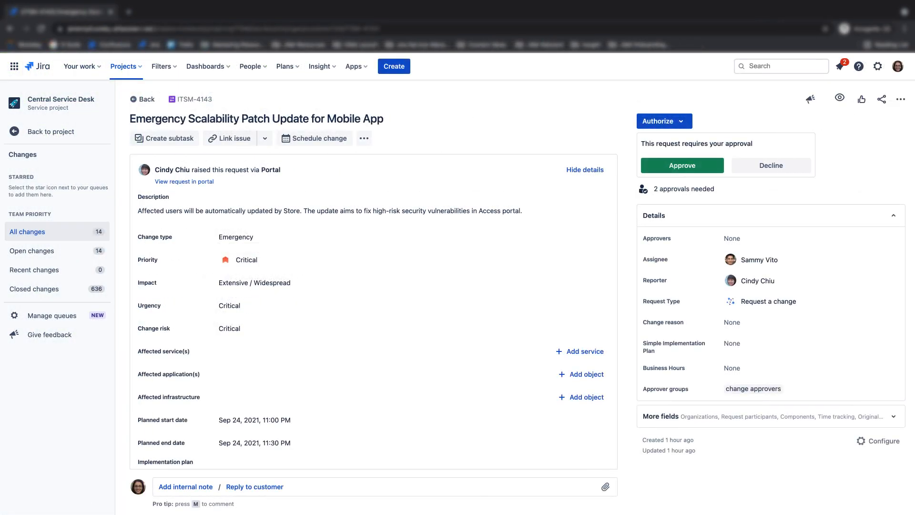
View the Jira page stating "You've approved this request."
click(184, 181)
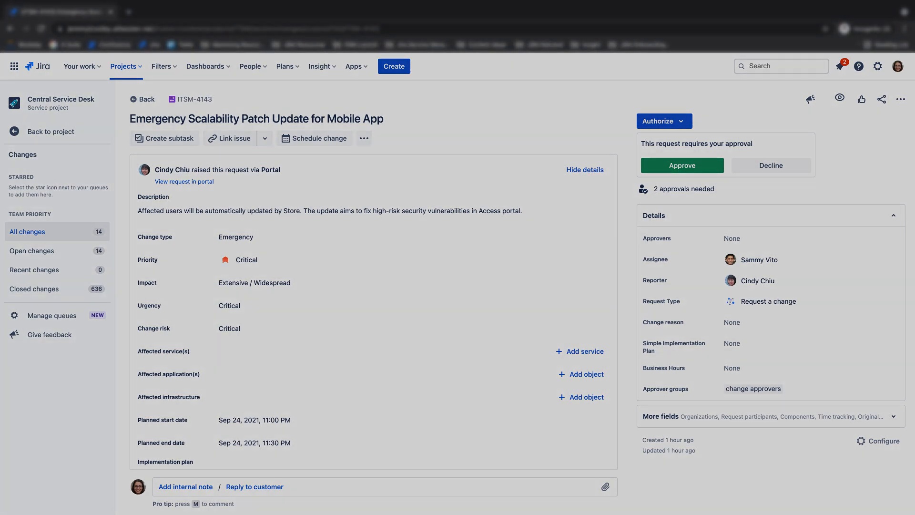
click(680, 165)
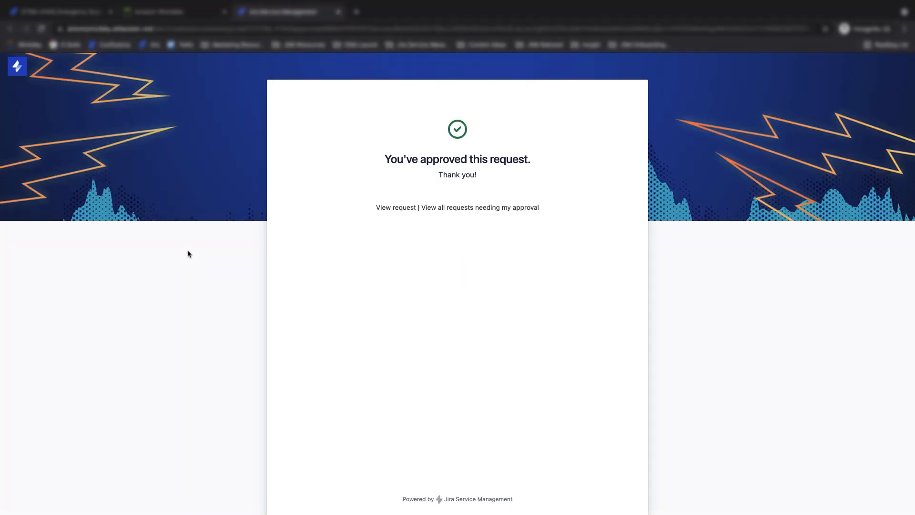